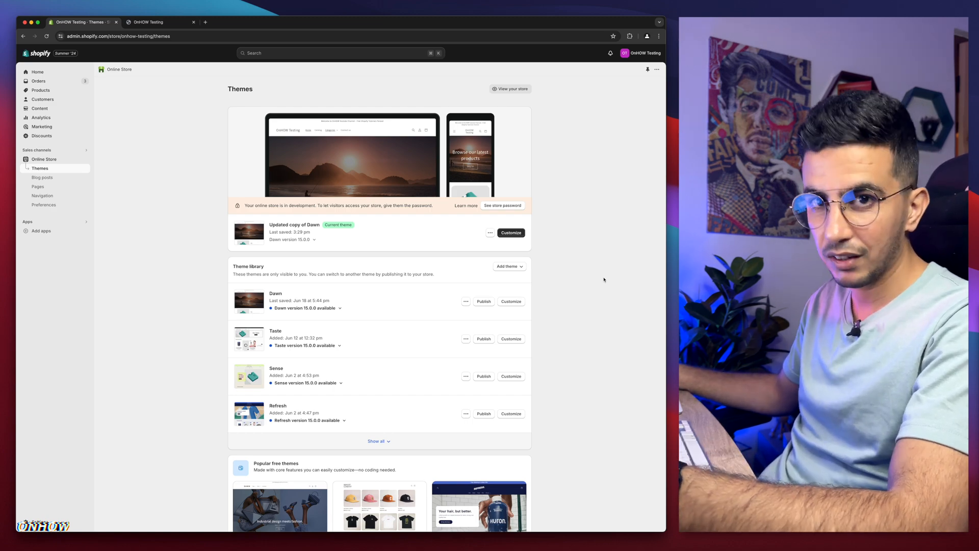
# Reveal every installed theme under the Theme library via Show all
pyautogui.scroll(-3)
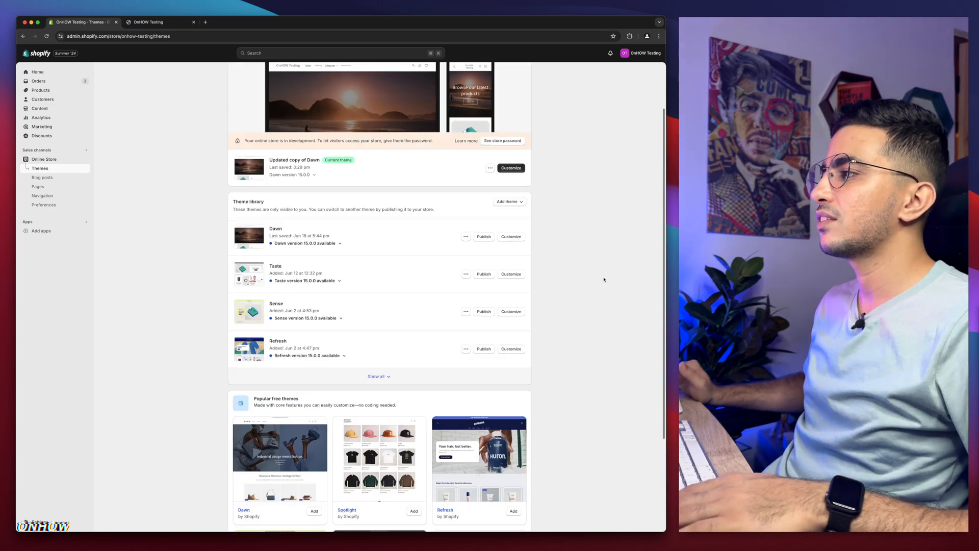
pyautogui.scroll(3)
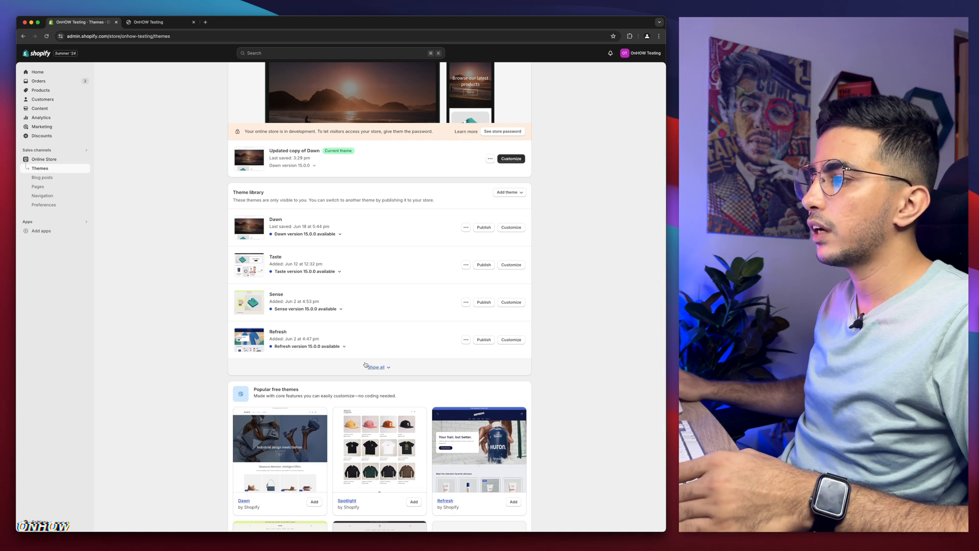
pyautogui.click(375, 366)
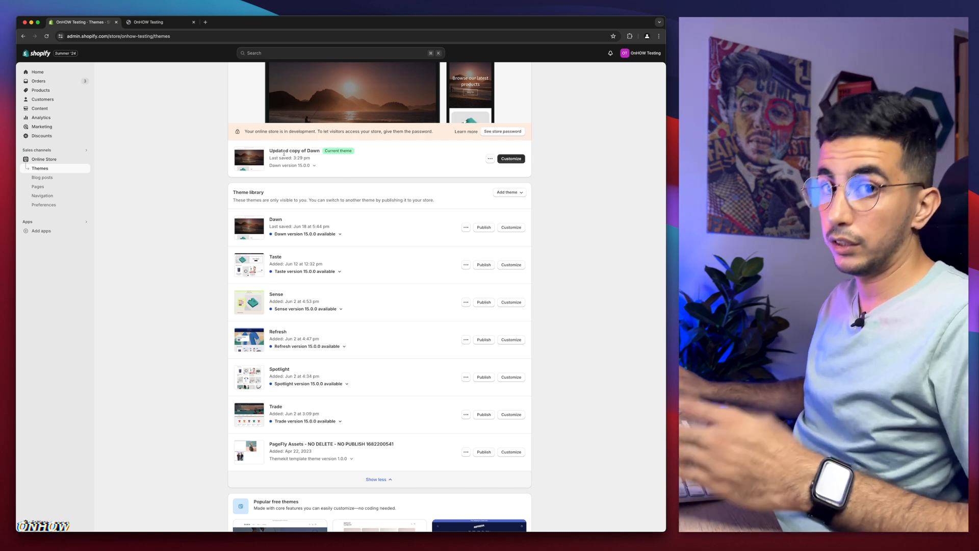
pyautogui.moveTo(338, 409)
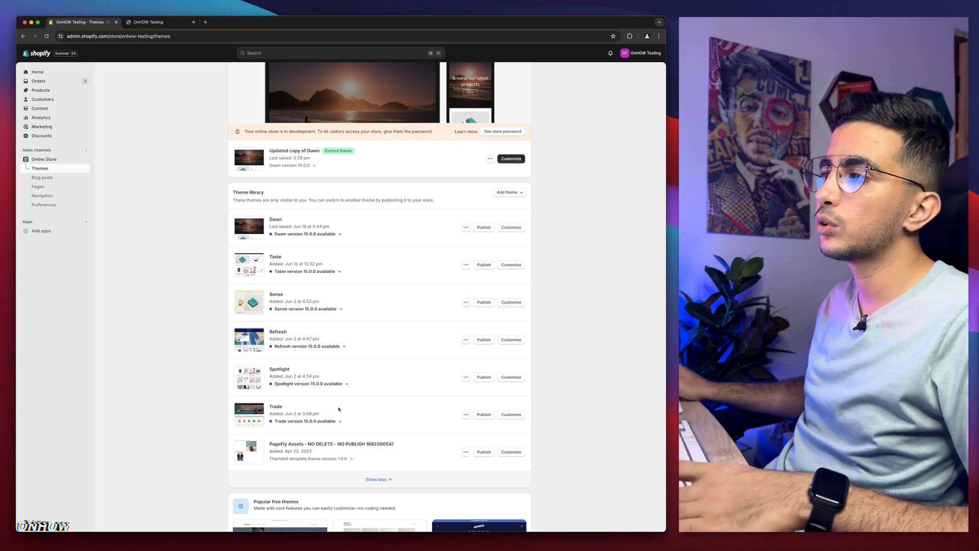
pyautogui.moveTo(335, 314)
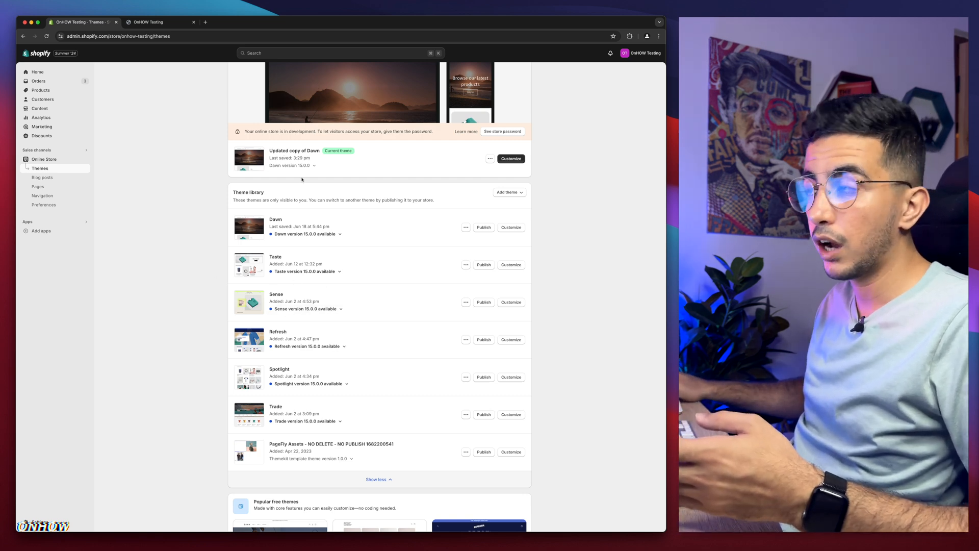
pyautogui.moveTo(387, 329)
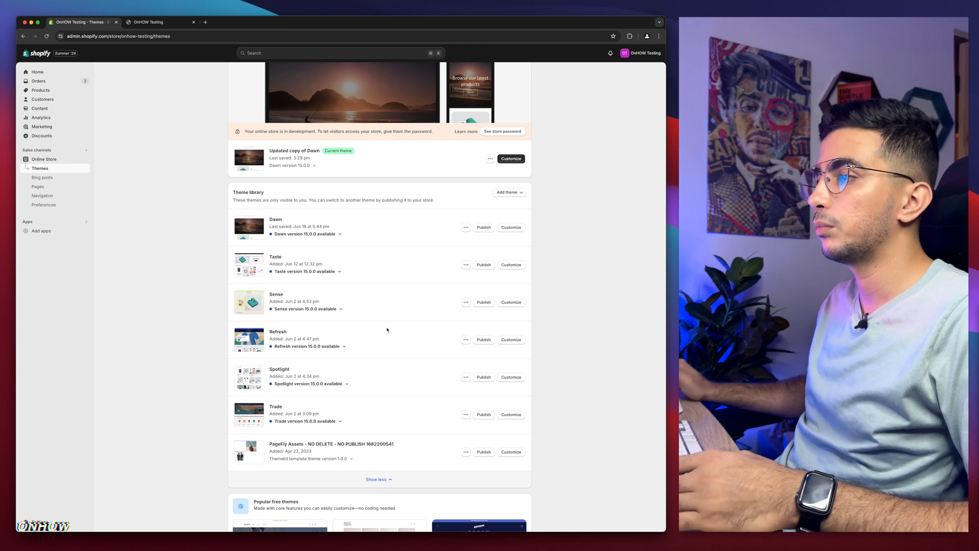
pyautogui.scroll(3)
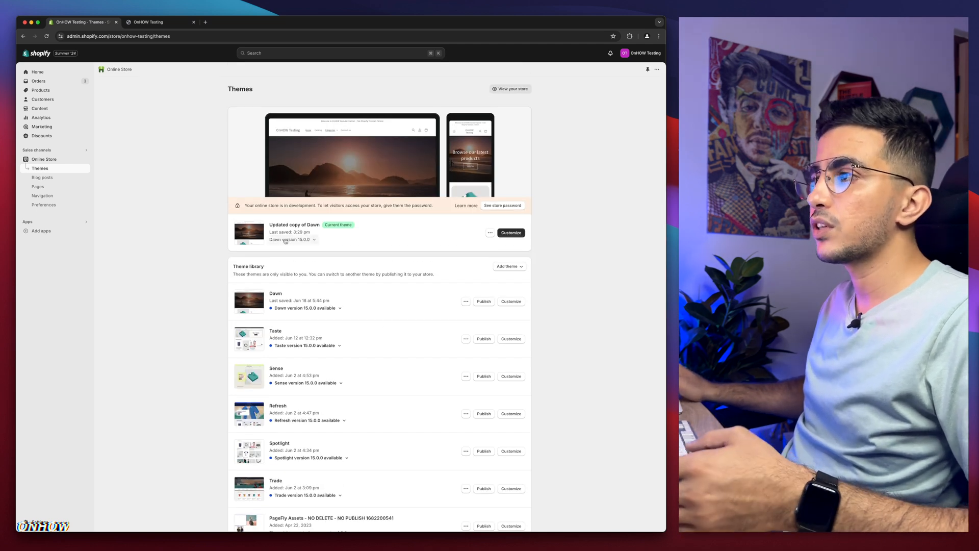
pyautogui.moveTo(197, 47)
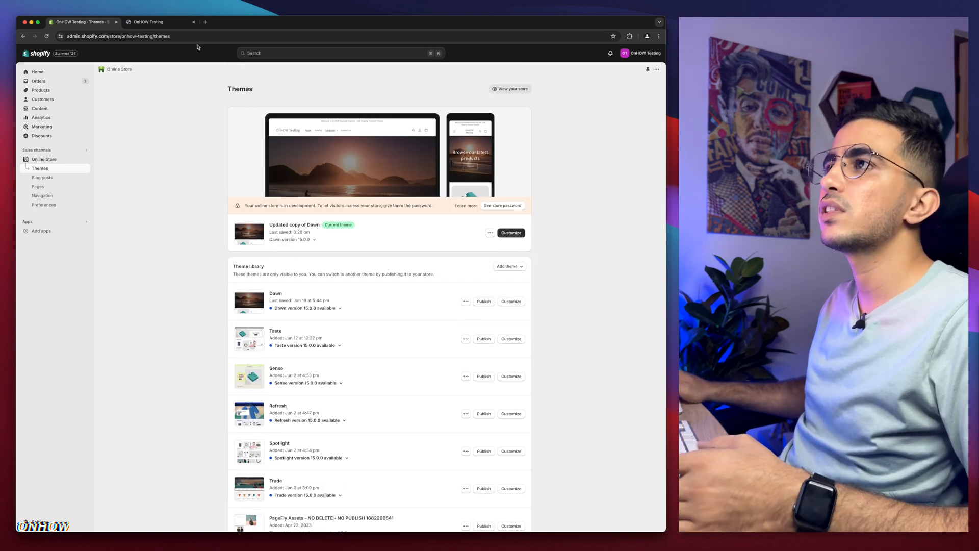
# Preview the live storefront and browse to the Anchor Bracelet Mens product page
pyautogui.click(158, 21)
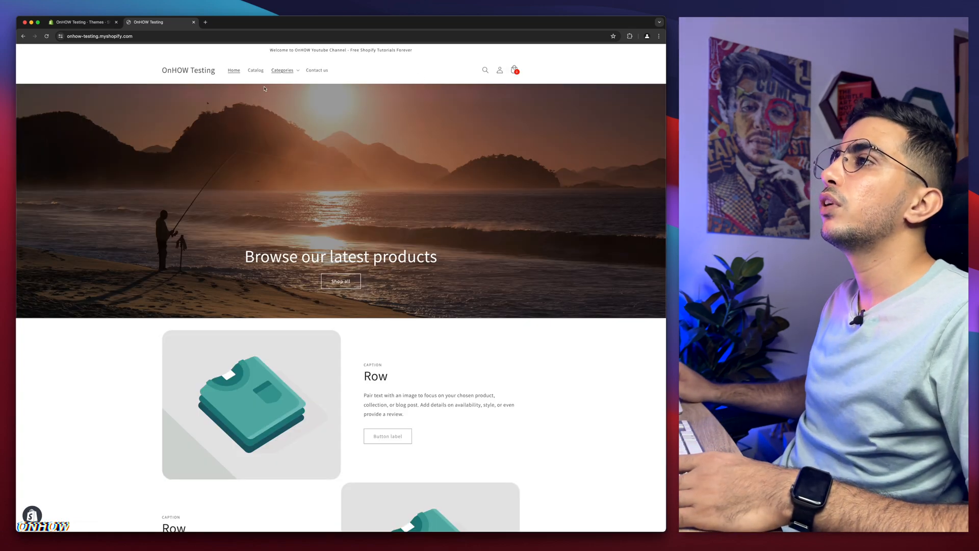
pyautogui.scroll(-3)
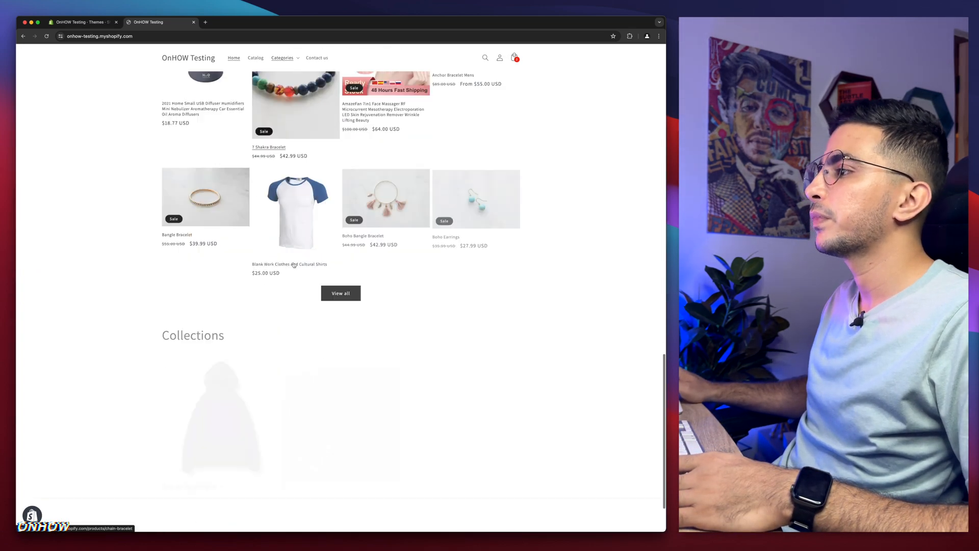
pyautogui.scroll(3)
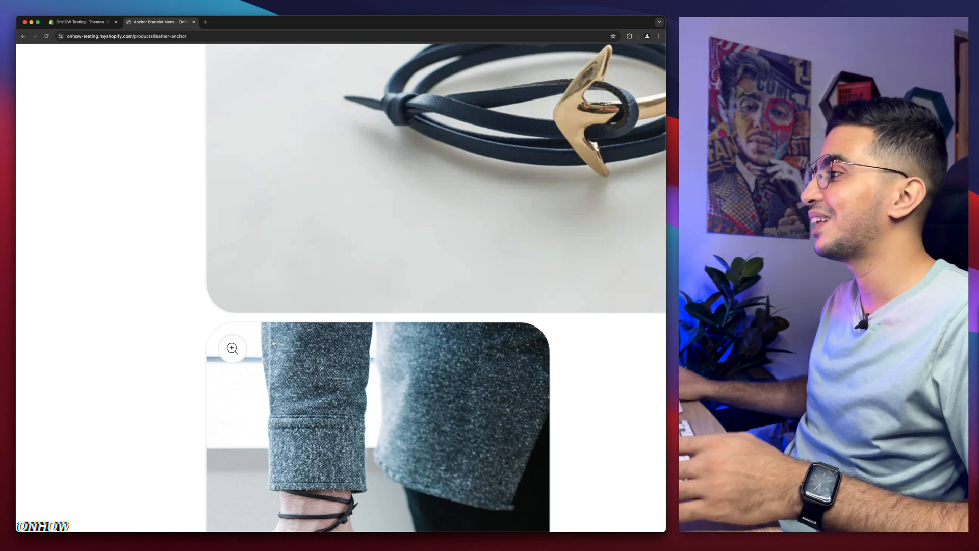
pyautogui.scroll(3)
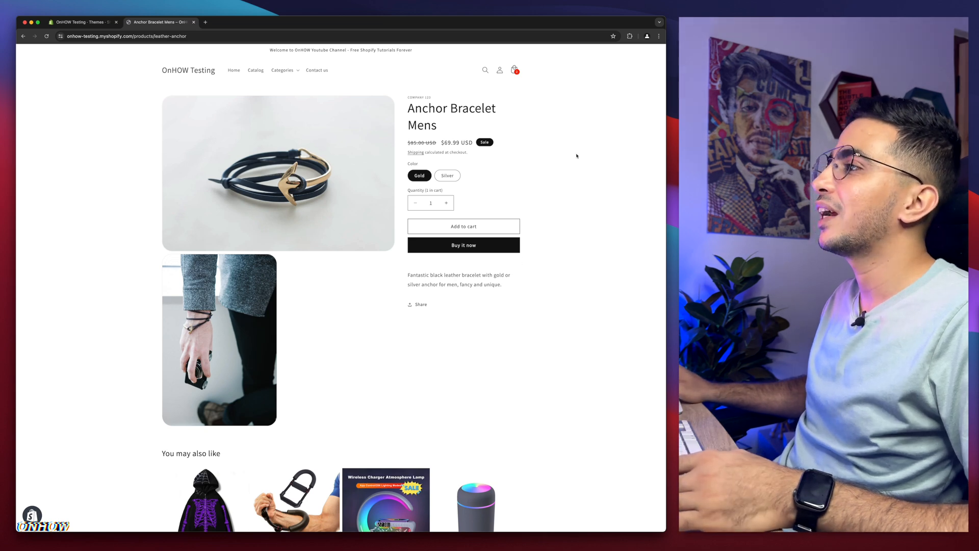
pyautogui.moveTo(223, 159)
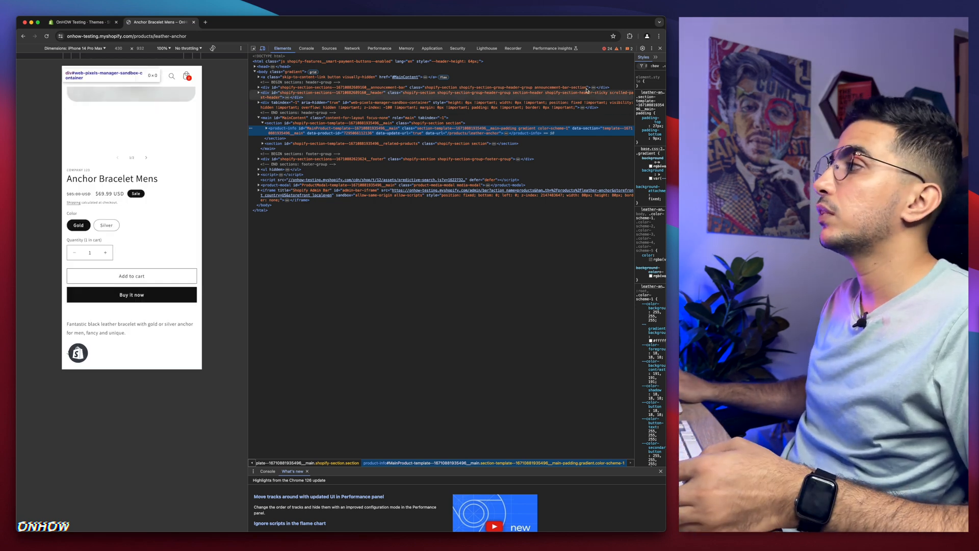
pyautogui.click(660, 48)
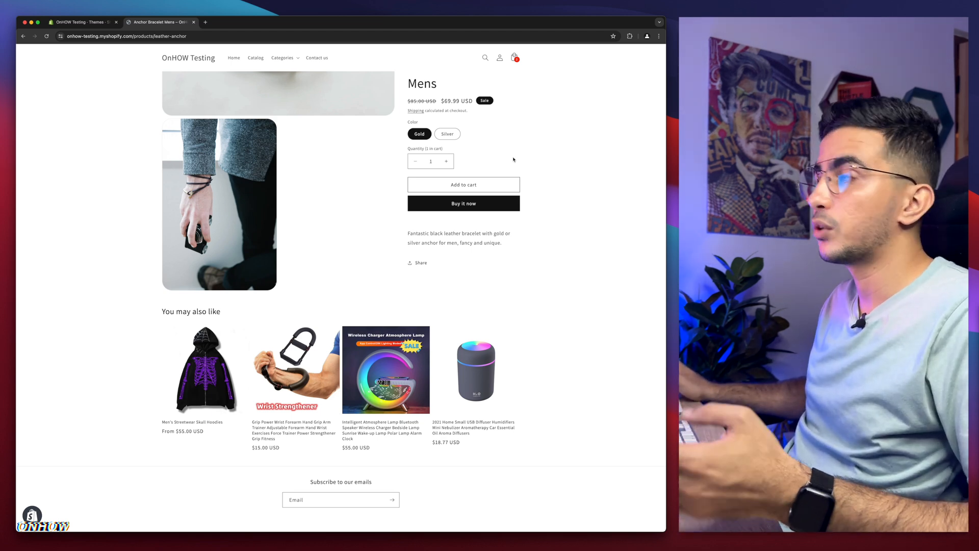
pyautogui.scroll(3)
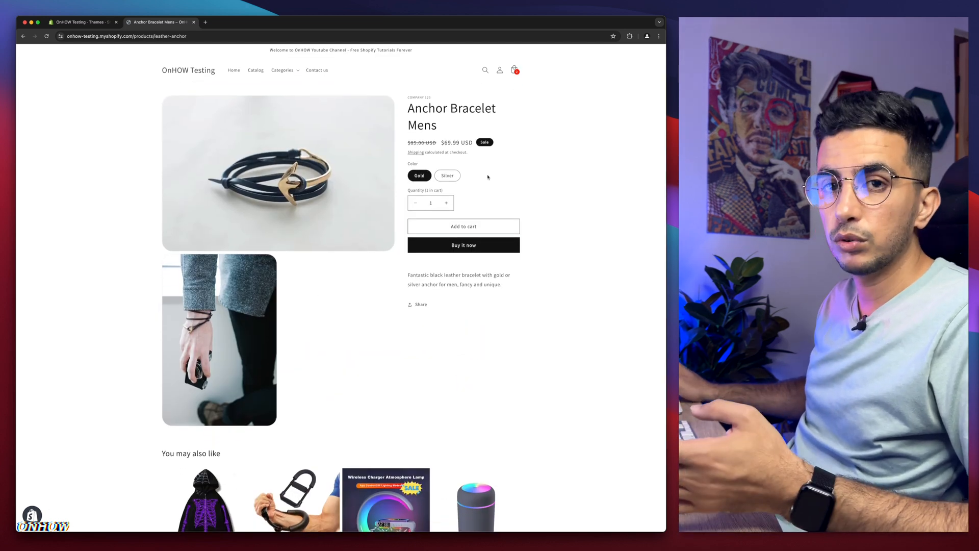
pyautogui.moveTo(172, 62)
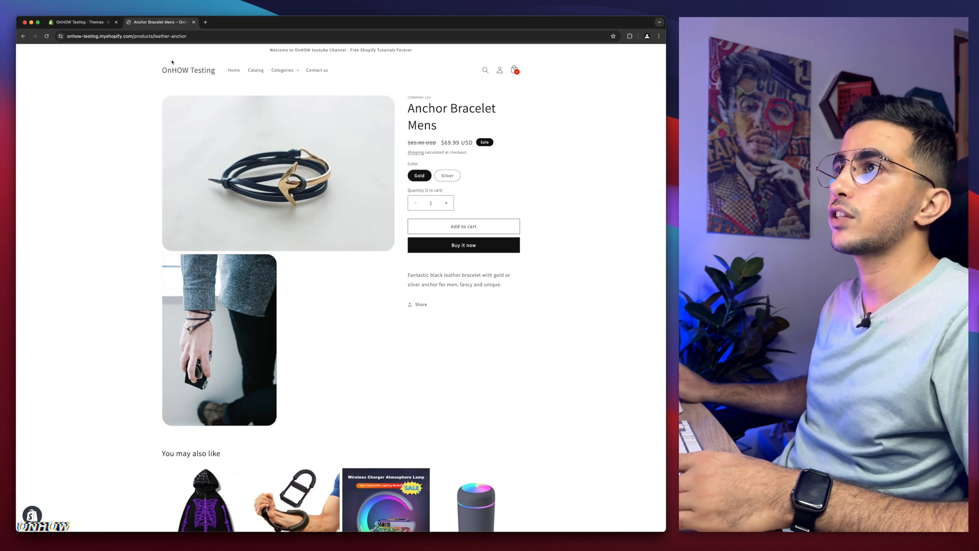
# Enter Edit code for the current Dawn copy and filter its files by 'th'
pyautogui.click(81, 22)
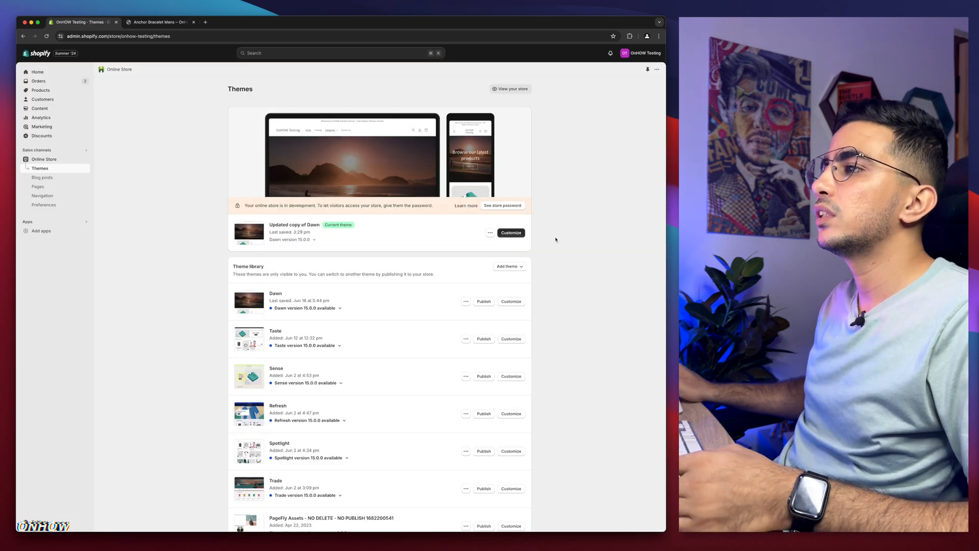
pyautogui.click(491, 233)
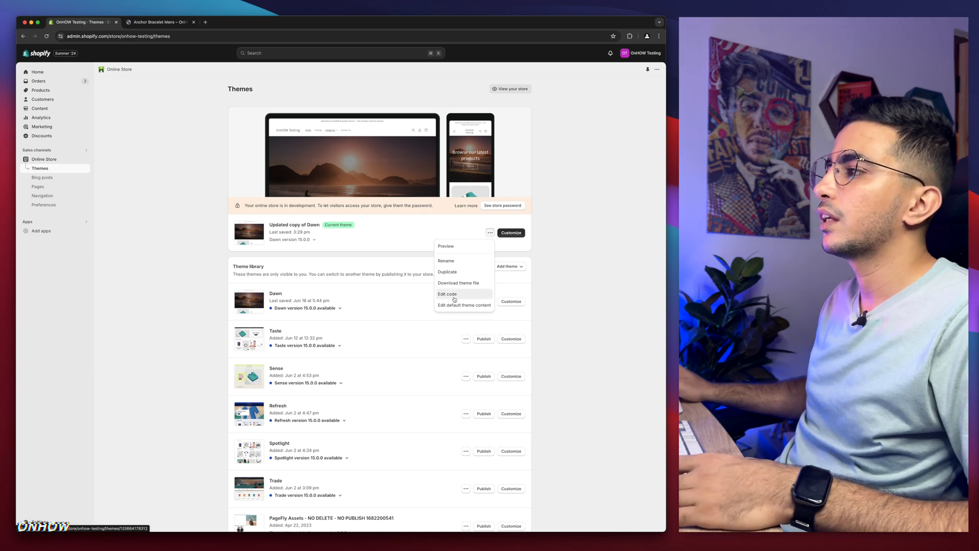
pyautogui.click(447, 294)
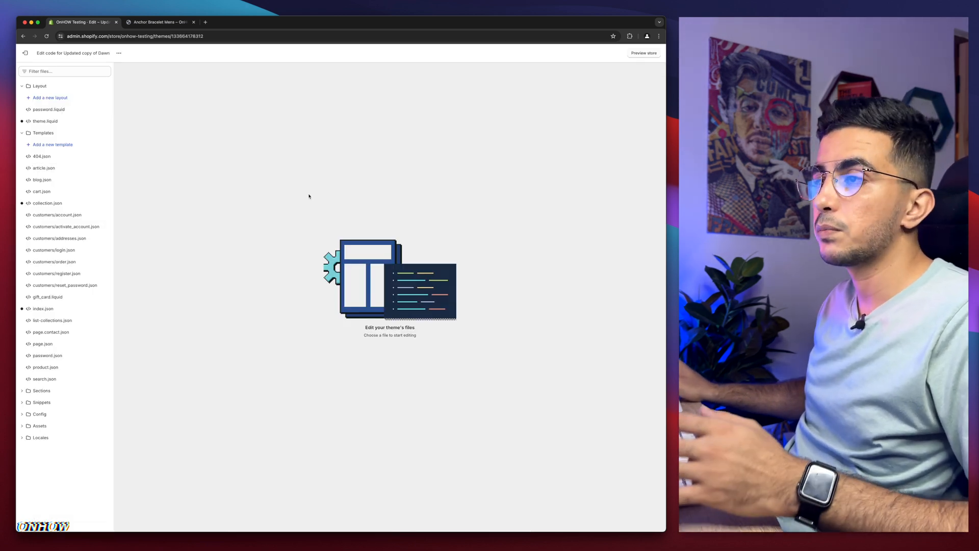
pyautogui.click(64, 70)
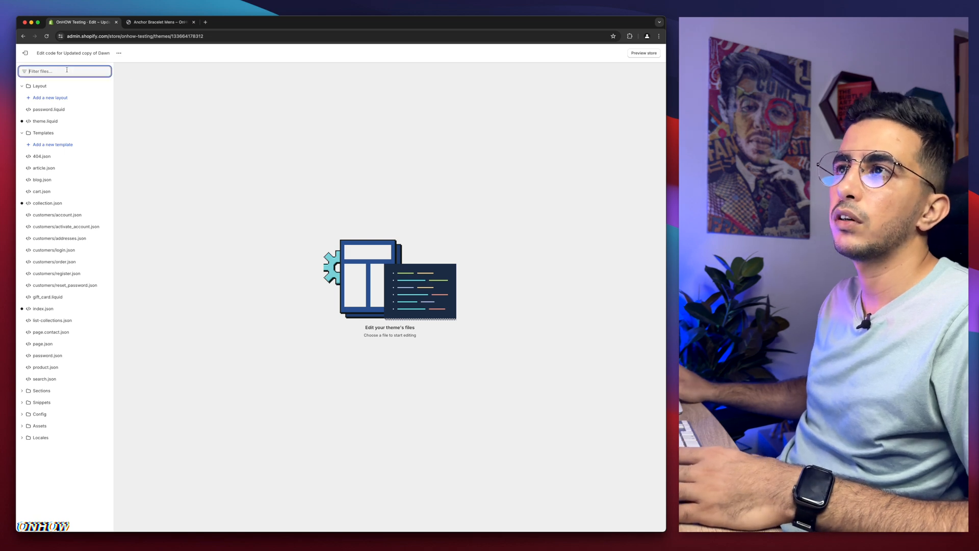
pyautogui.write('theme')
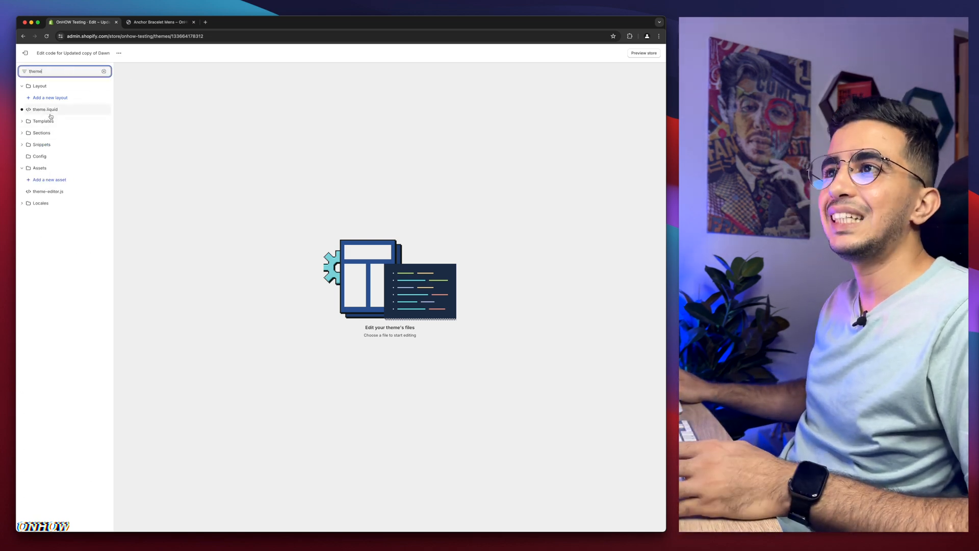
# In theme.liquid, locate the </head> line by searching '/head' and mark it as the insertion spot
pyautogui.click(45, 109)
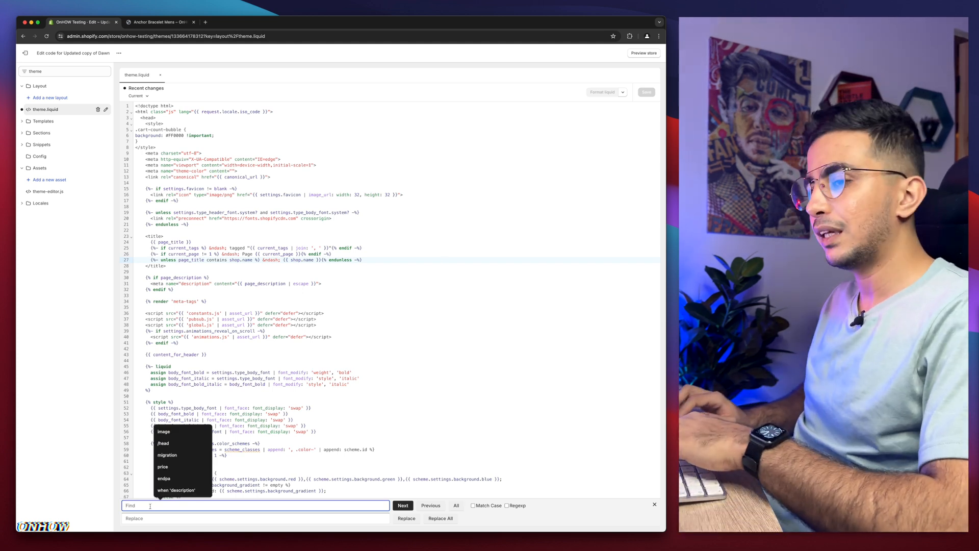
pyautogui.write('/head')
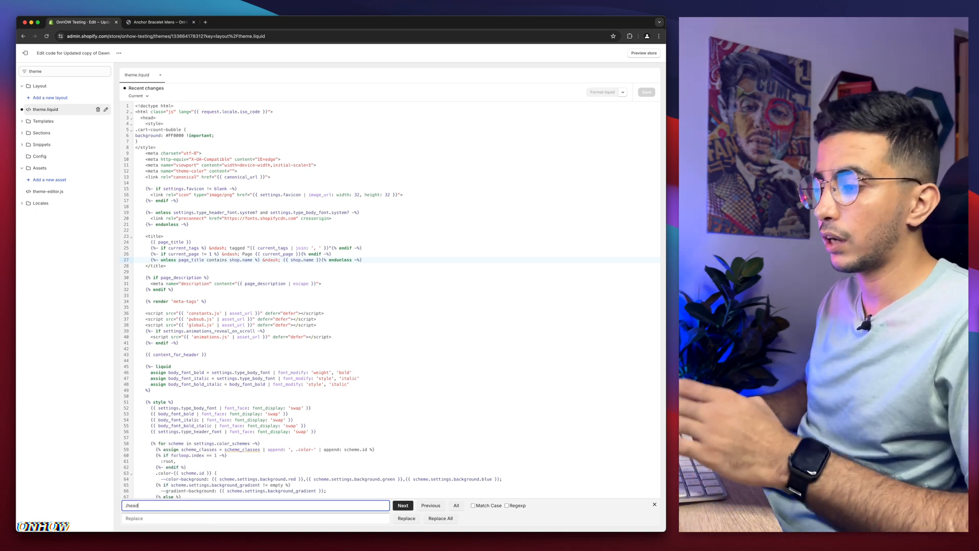
pyautogui.click(403, 505)
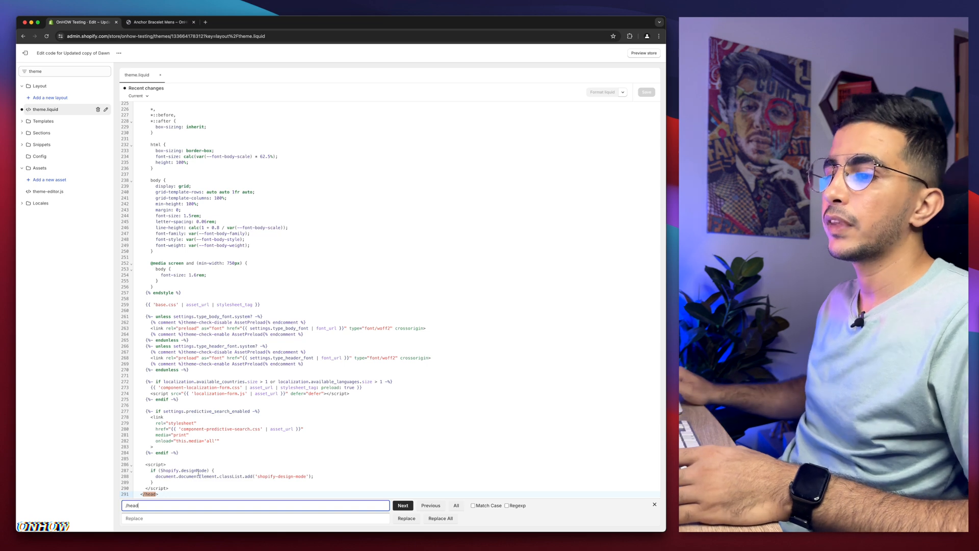
pyautogui.click(403, 505)
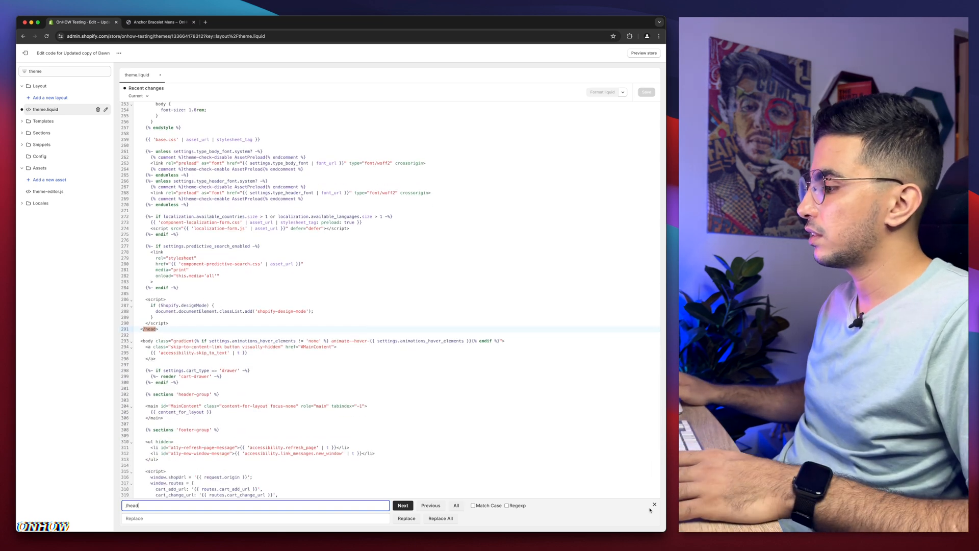
pyautogui.click(655, 504)
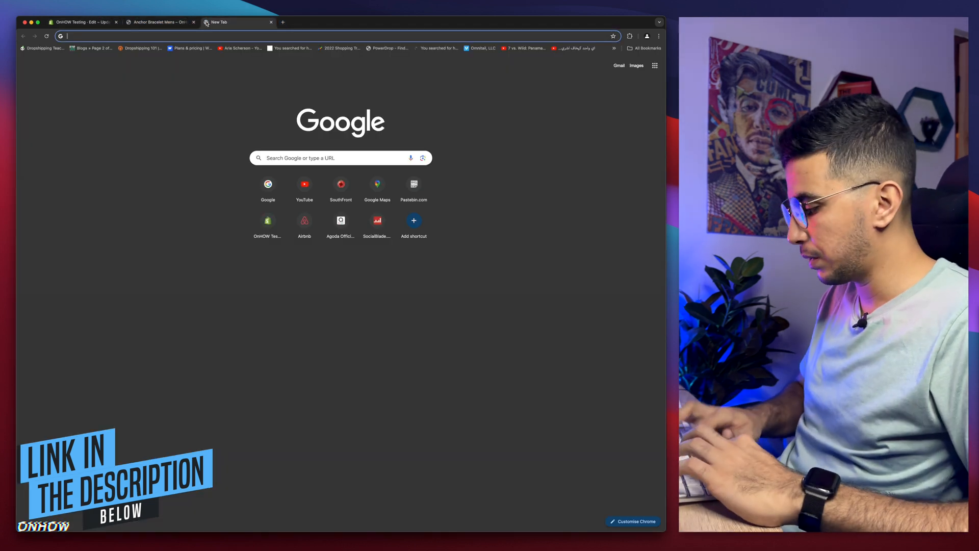
# Start a Google search for CSS that centres the product quantity selector
pyautogui.click(413, 184)
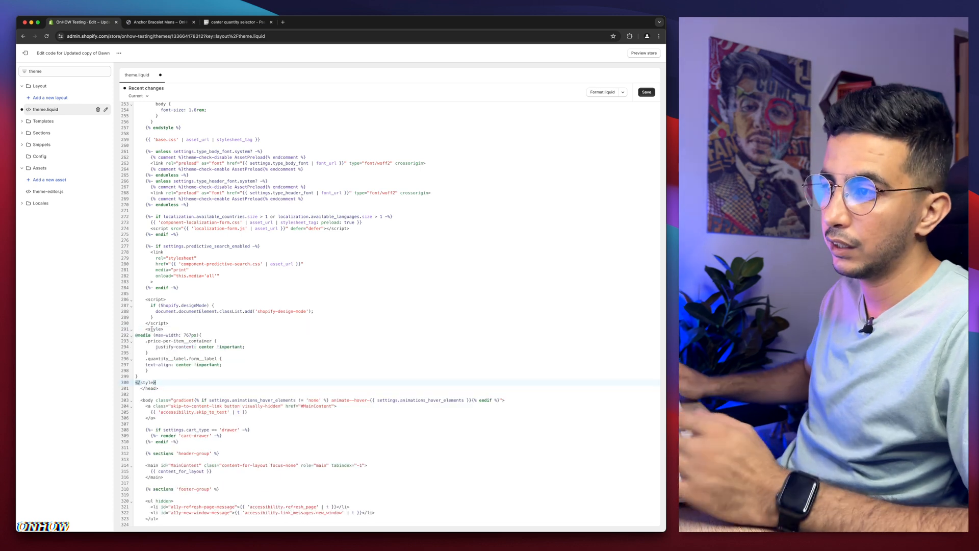
pyautogui.click(646, 92)
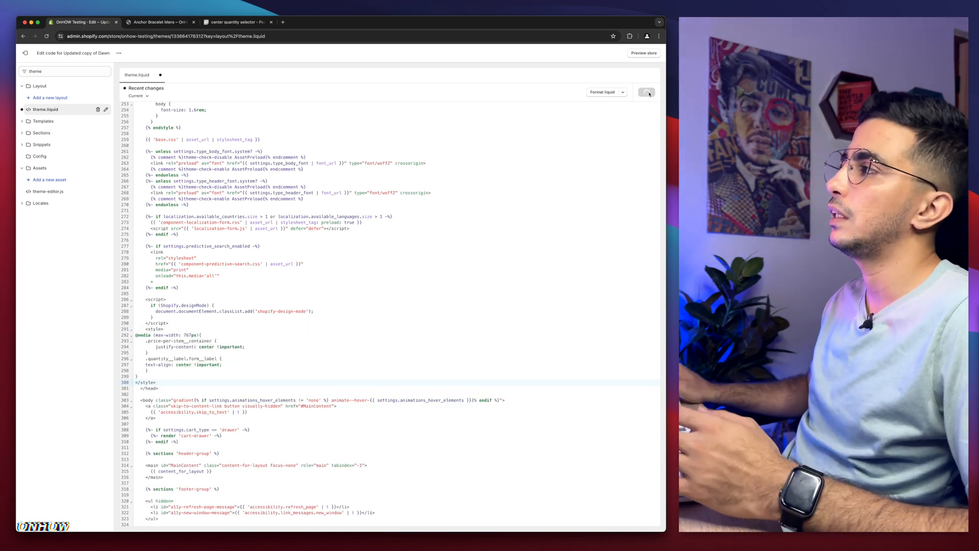
pyautogui.click(646, 92)
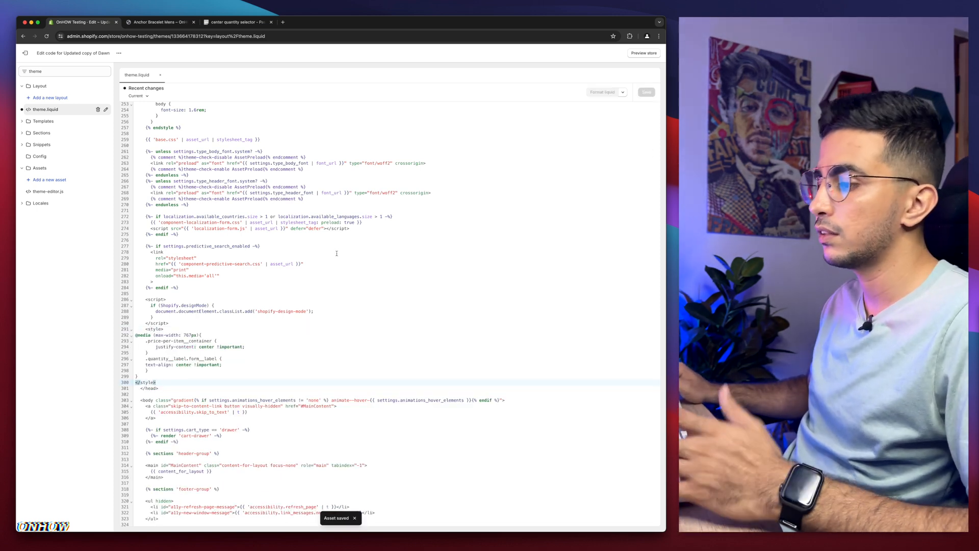
pyautogui.click(159, 22)
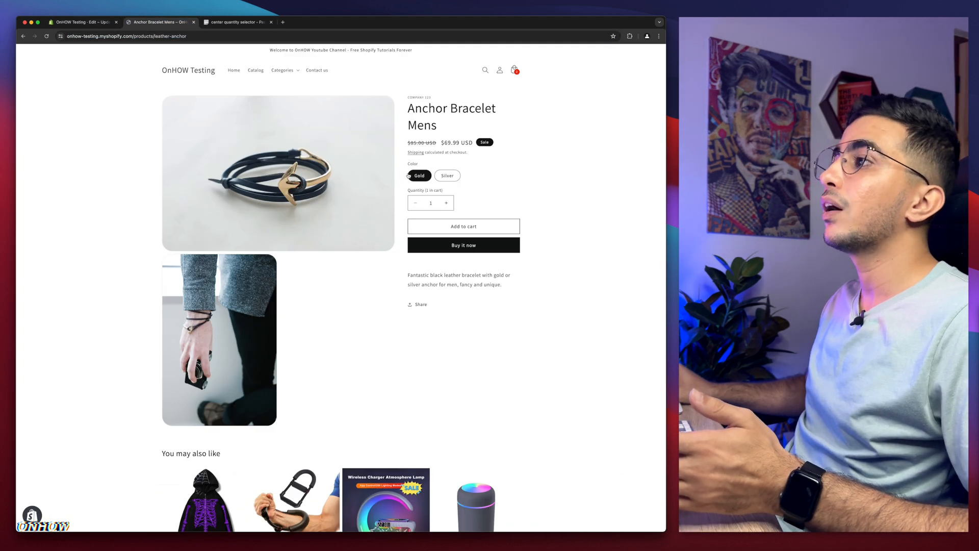
# Inspect the product page with developer tools for an iPhone 14 Pro Max preview
pyautogui.rightClick(544, 238)
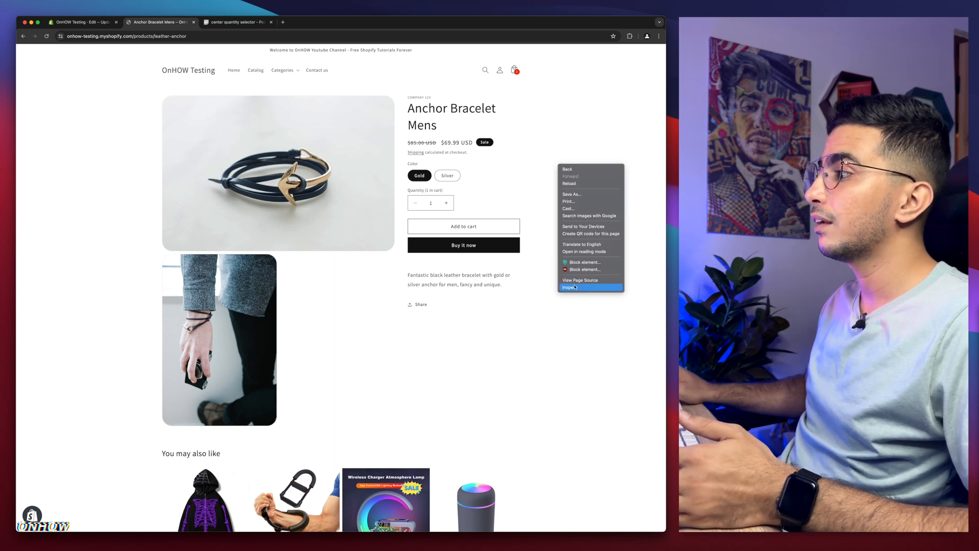
pyautogui.click(570, 288)
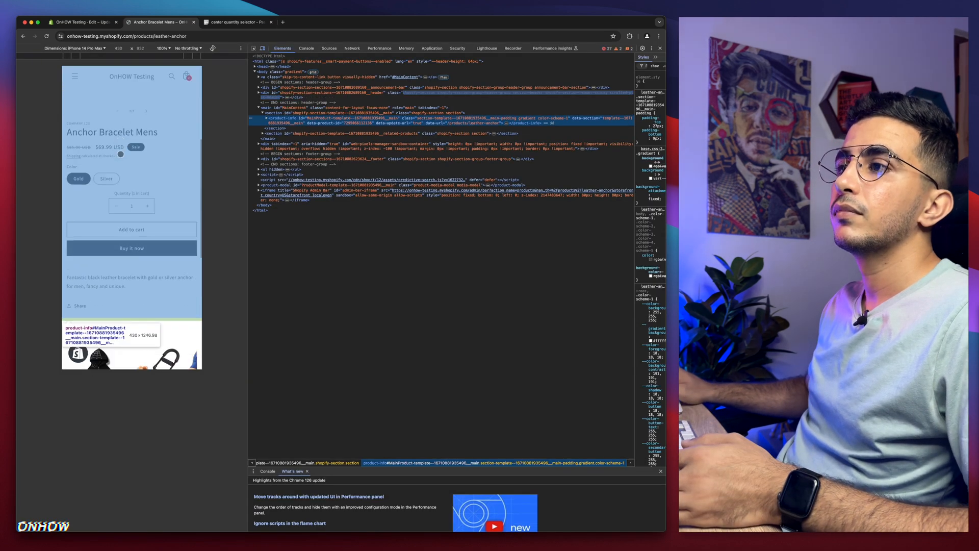